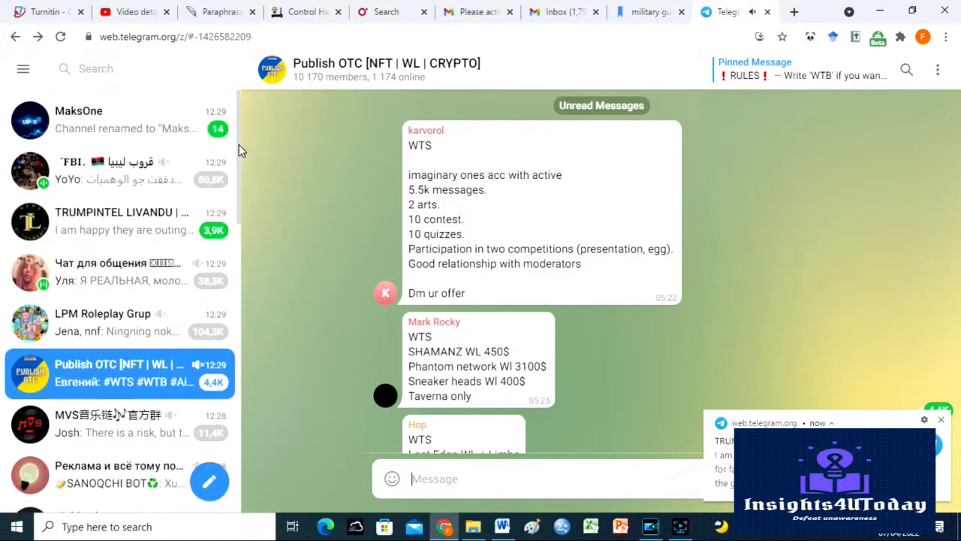
Launch Telegram on the phone and go to the account Settings page.
{"action": "scroll", "scroll_direction": "down", "scroll_amount": 3}
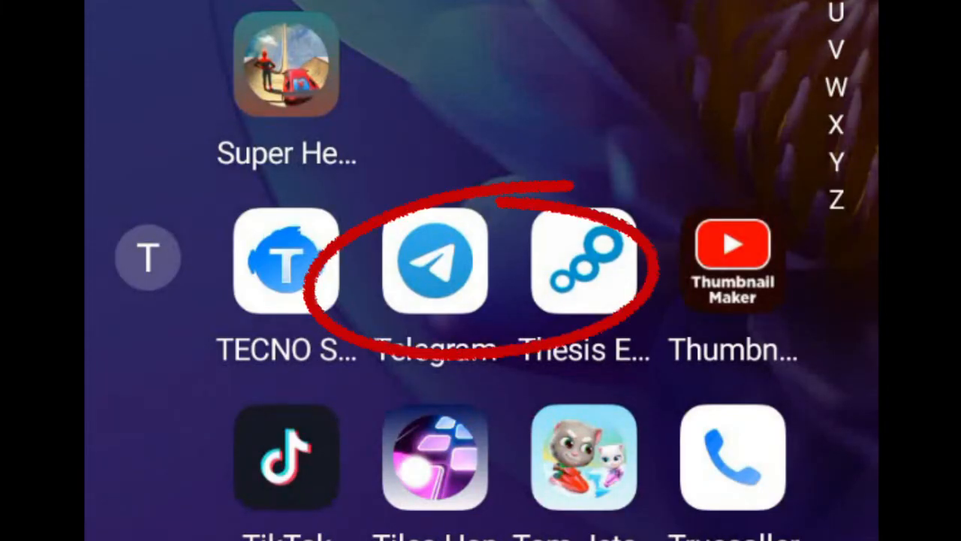
{"action": "left_click", "coordinate": [434, 264]}
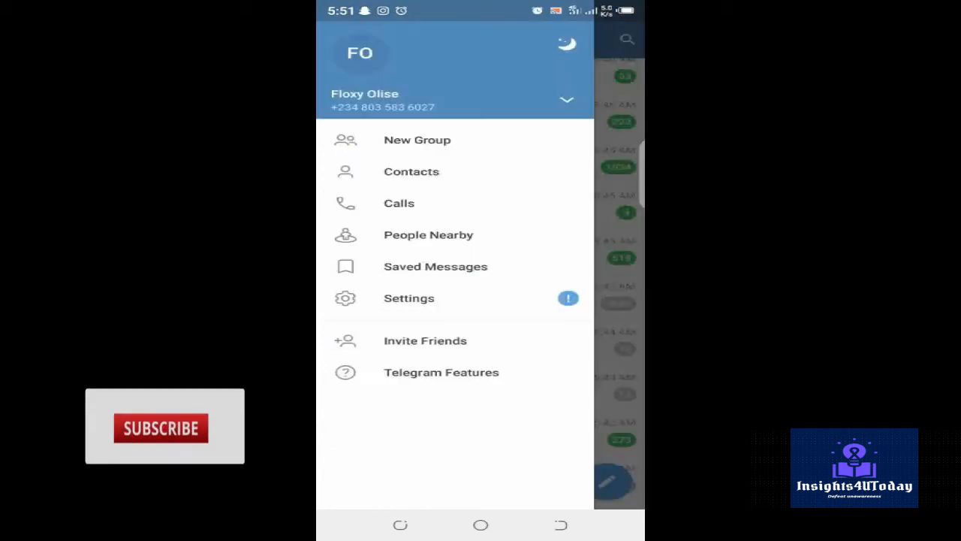
{"action": "left_click", "coordinate": [408, 297]}
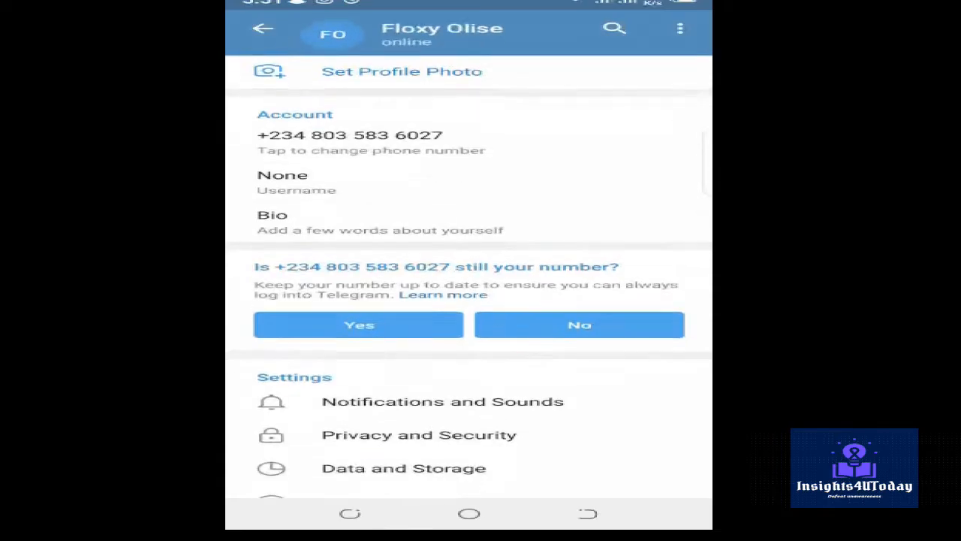
Go to Privacy and Security listing phone number, last seen, calls and groups options.
{"action": "left_click", "coordinate": [411, 434]}
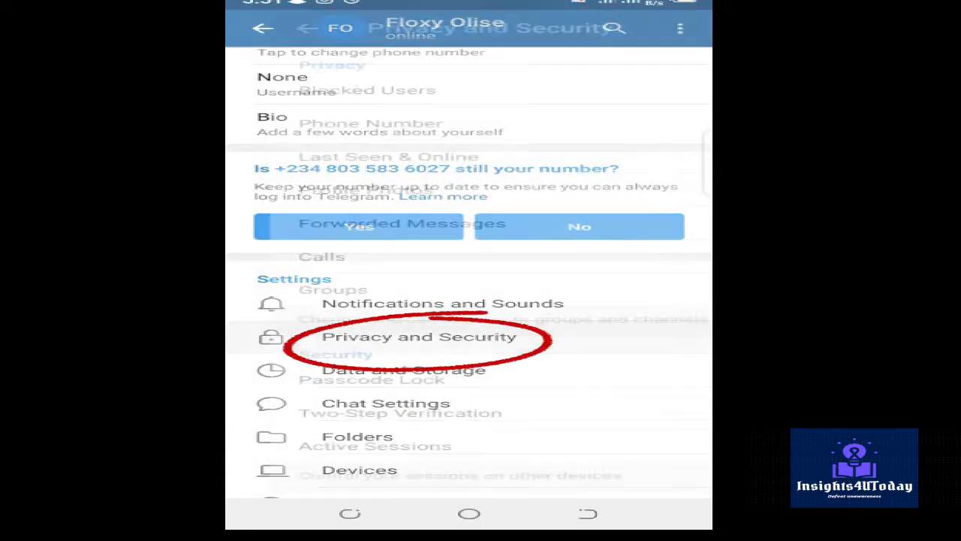
{"action": "left_click", "coordinate": [418, 337]}
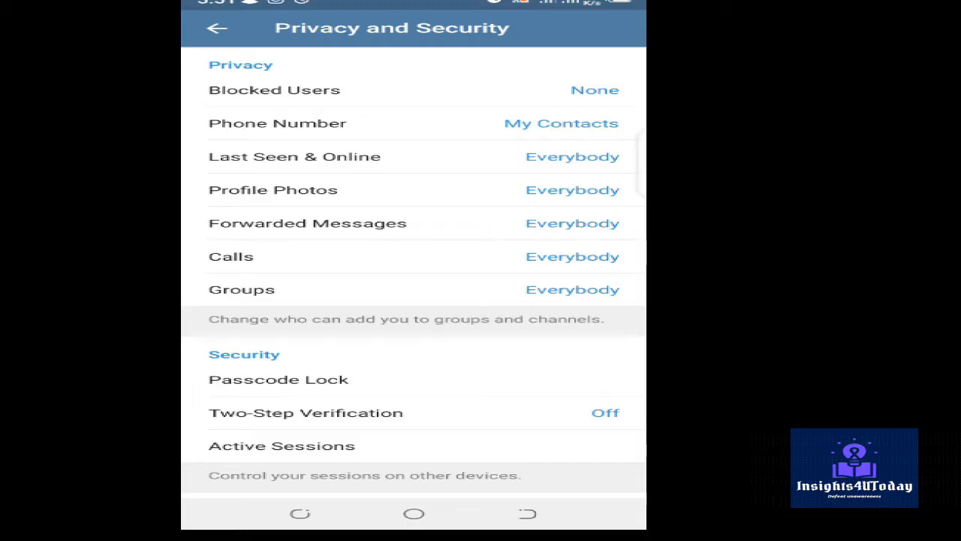
{"action": "left_click", "coordinate": [242, 289]}
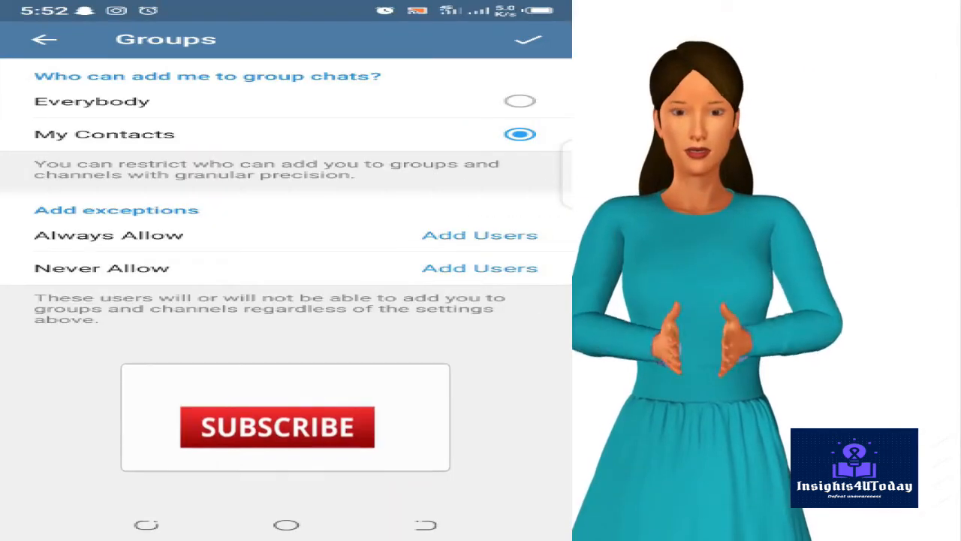
Save the Groups privacy setting so only My Contacts can add the account.
{"action": "left_click", "coordinate": [278, 428]}
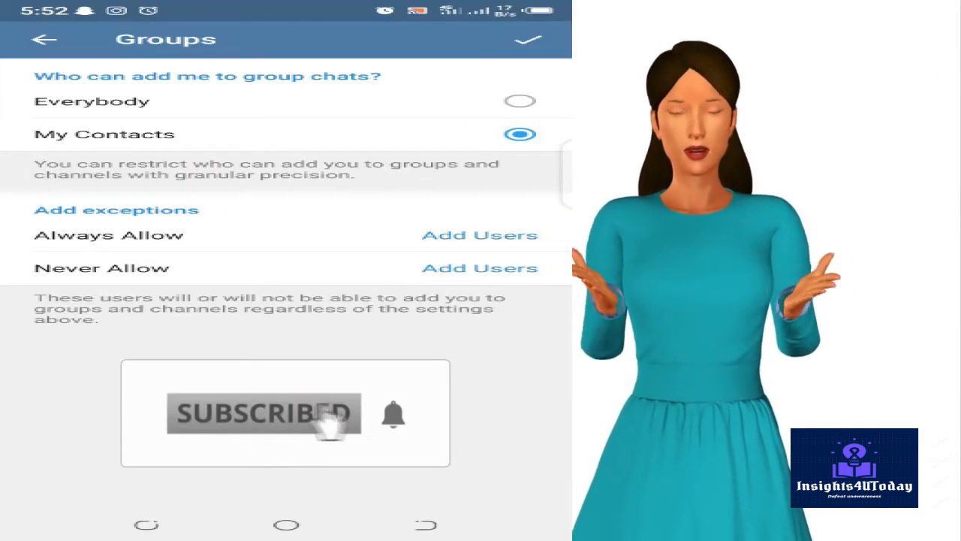